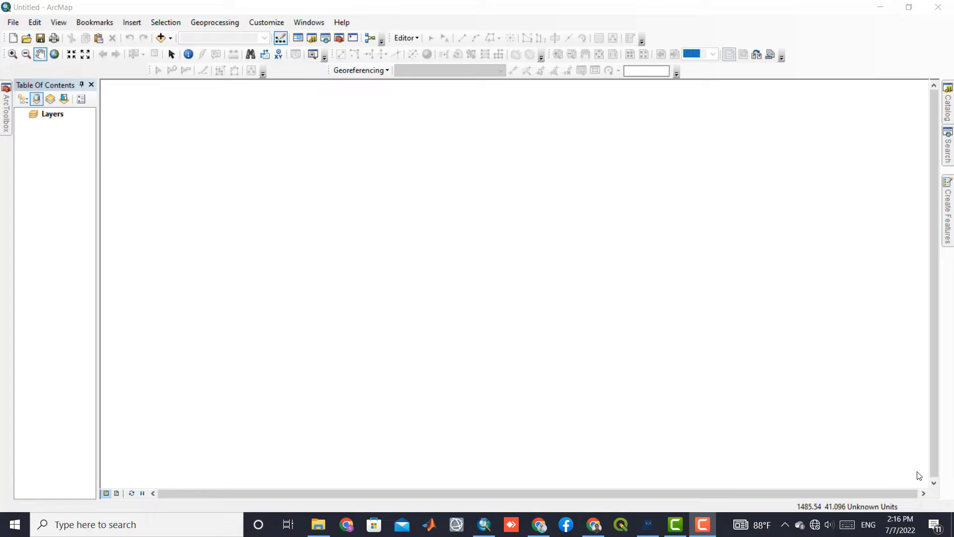
mouse_move(918, 476)
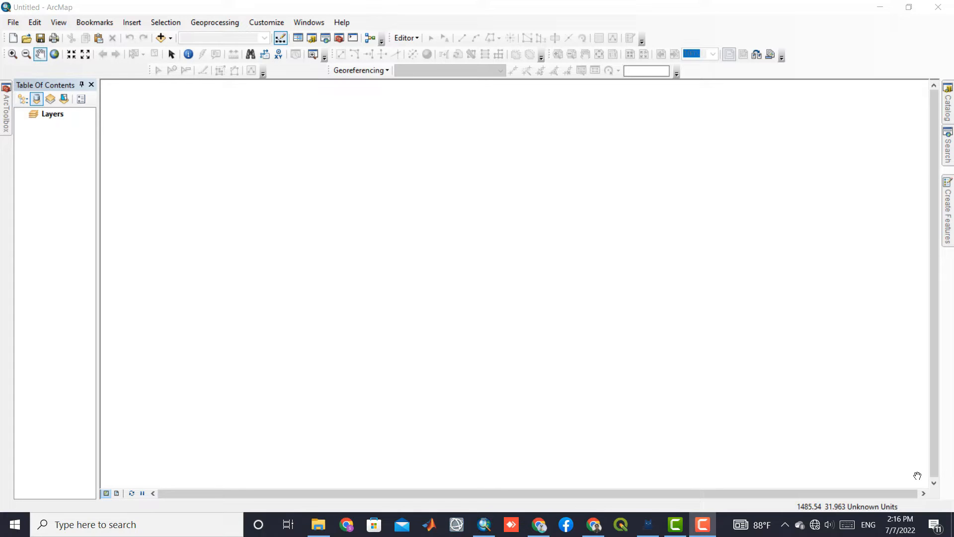
mouse_move(164, 59)
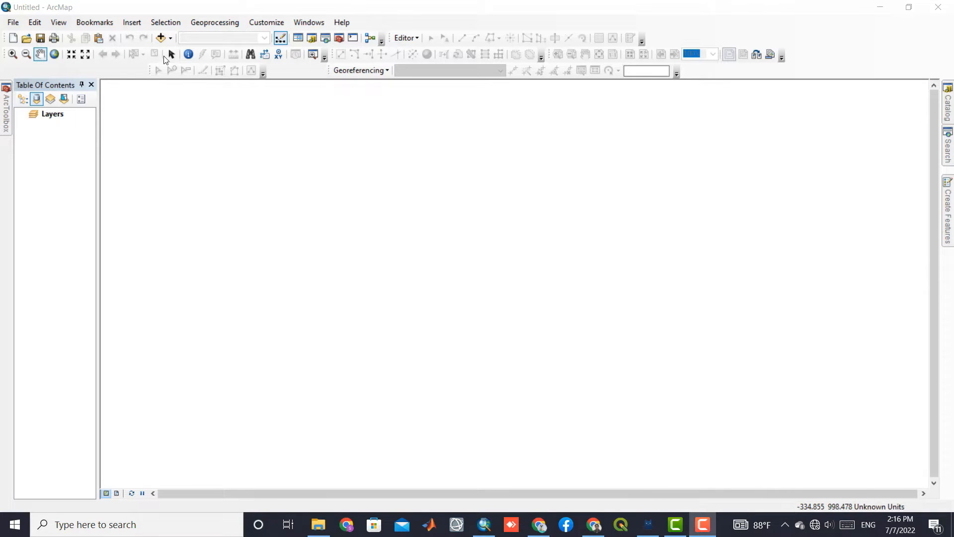
Start Add Data and navigate from the Desktop into the LC08_L1TP Landsat 8 scene folder
click(160, 38)
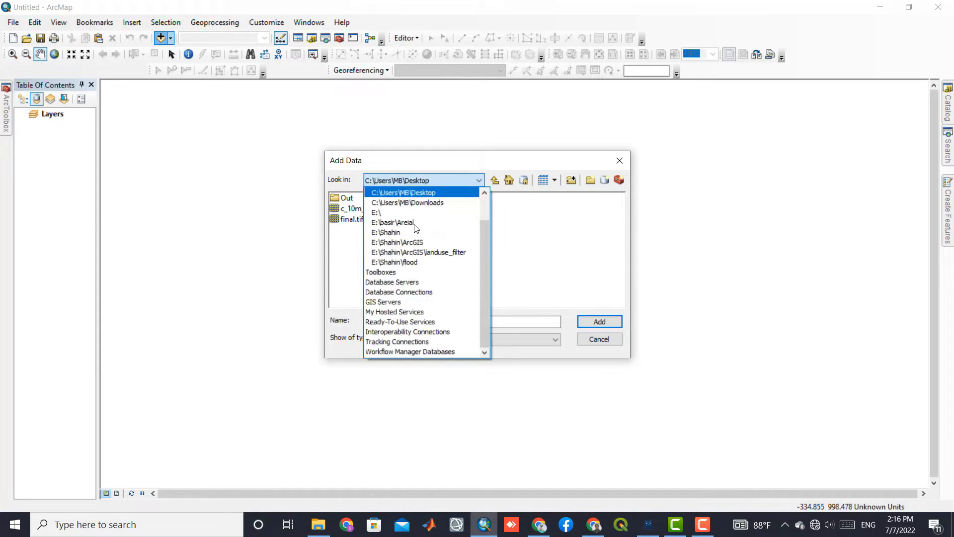
click(420, 219)
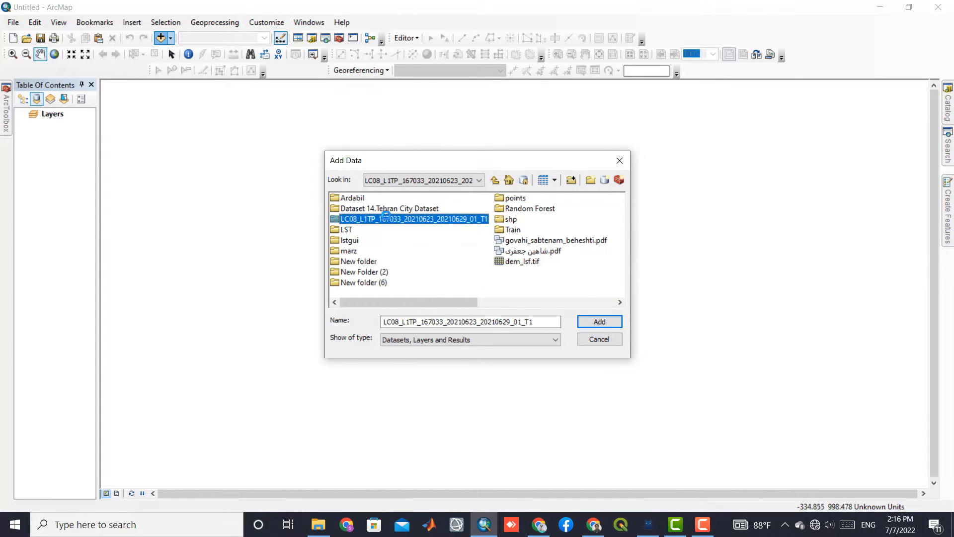
double_click(412, 219)
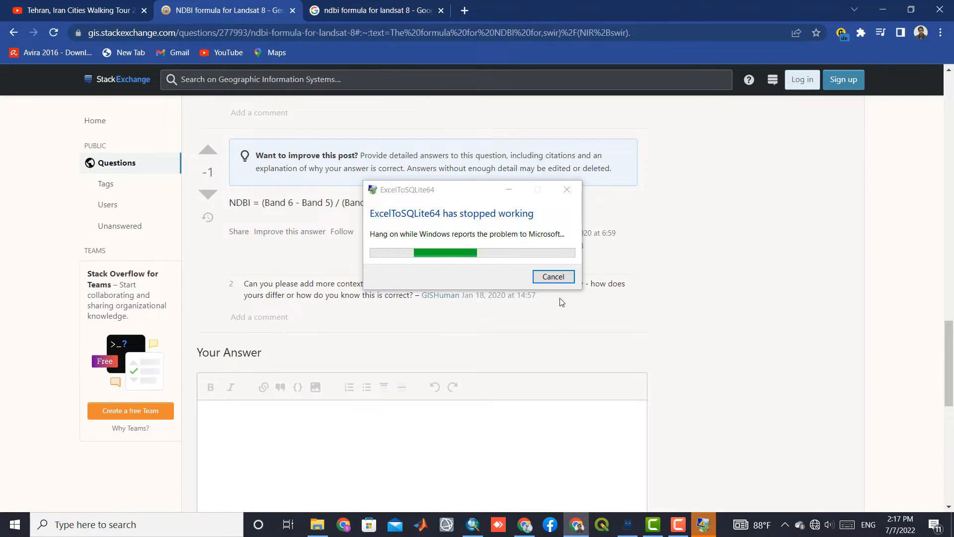
Dismiss the ExcelToSQLite64 crash report and highlight the NDBI formula in the Stack Exchange answer
click(553, 276)
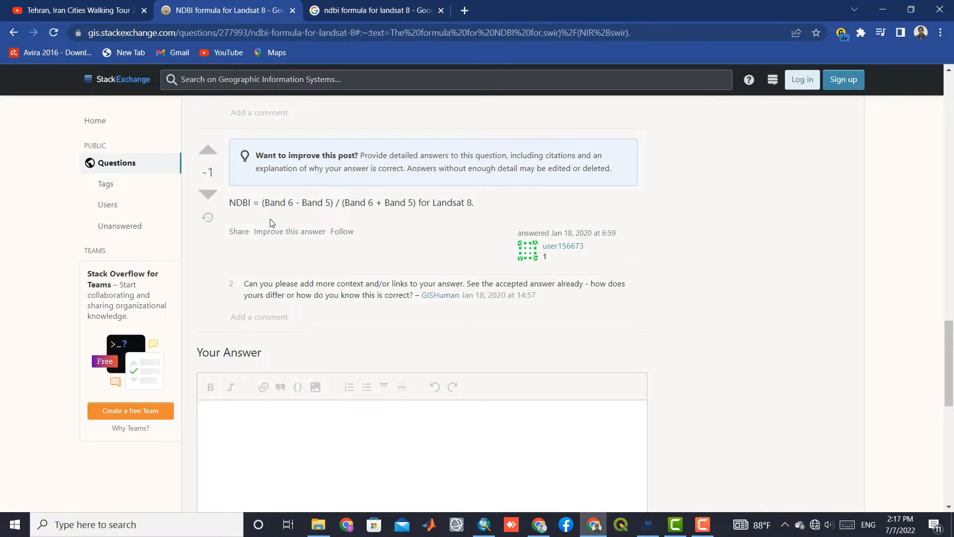
drag(230, 201, 388, 202)
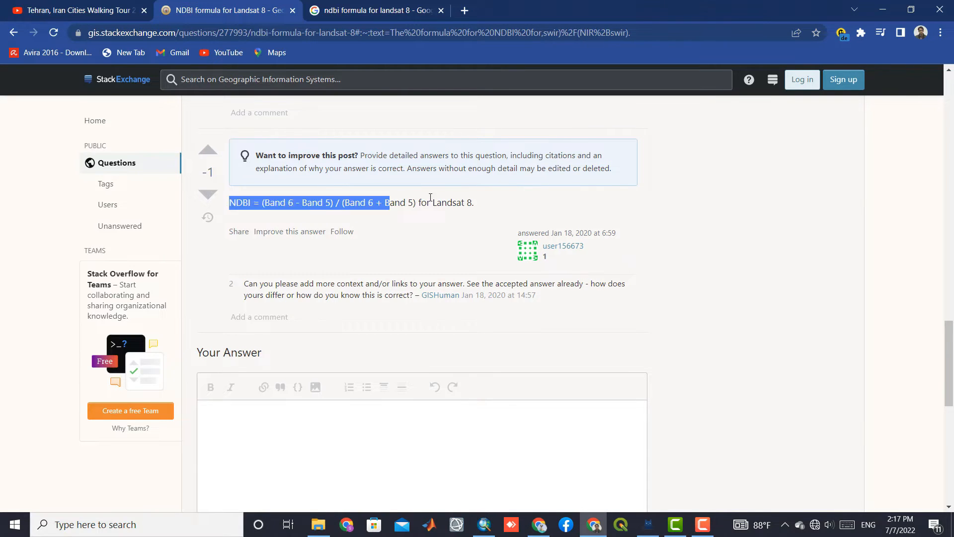
click(463, 203)
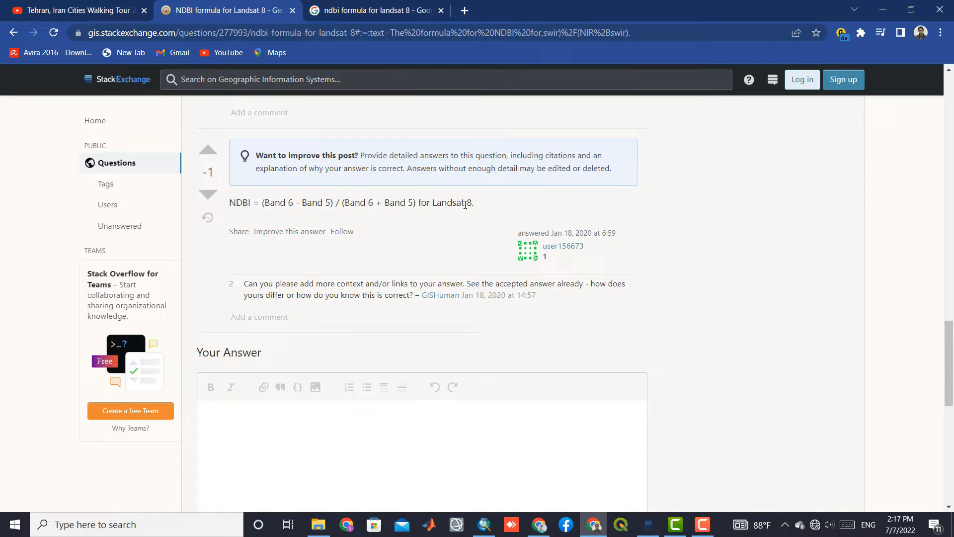
double_click(409, 202)
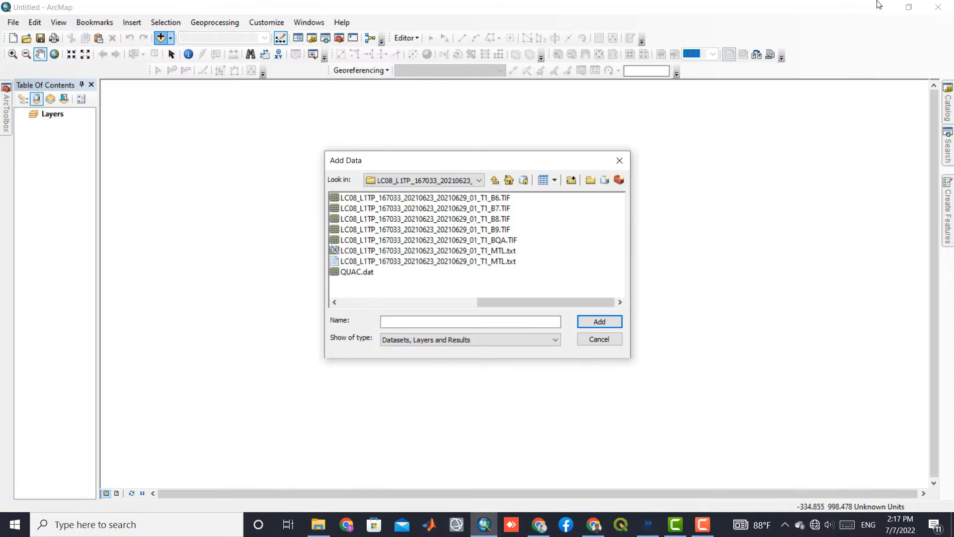
mouse_move(459, 310)
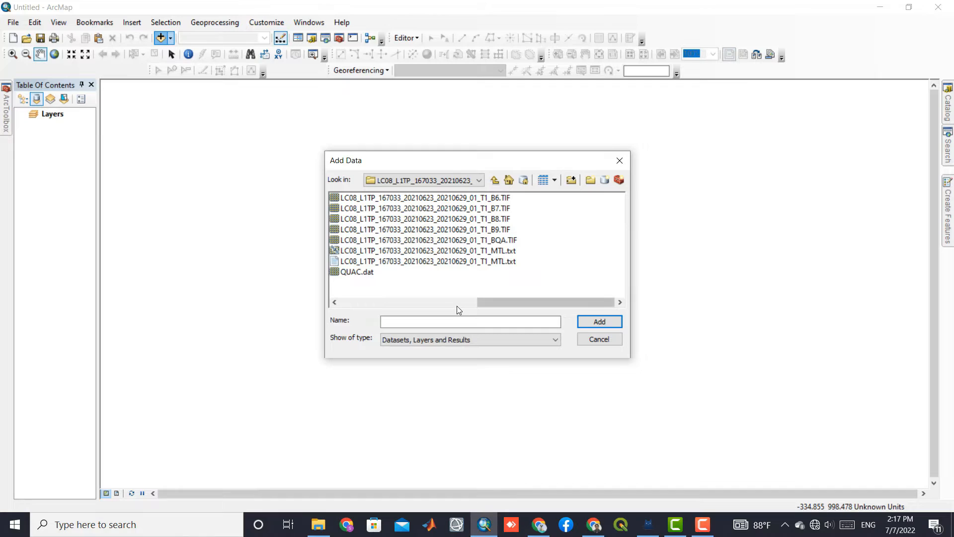
Select the B6.TIF and B5.TIF Landsat files and add them as map layers
click(423, 196)
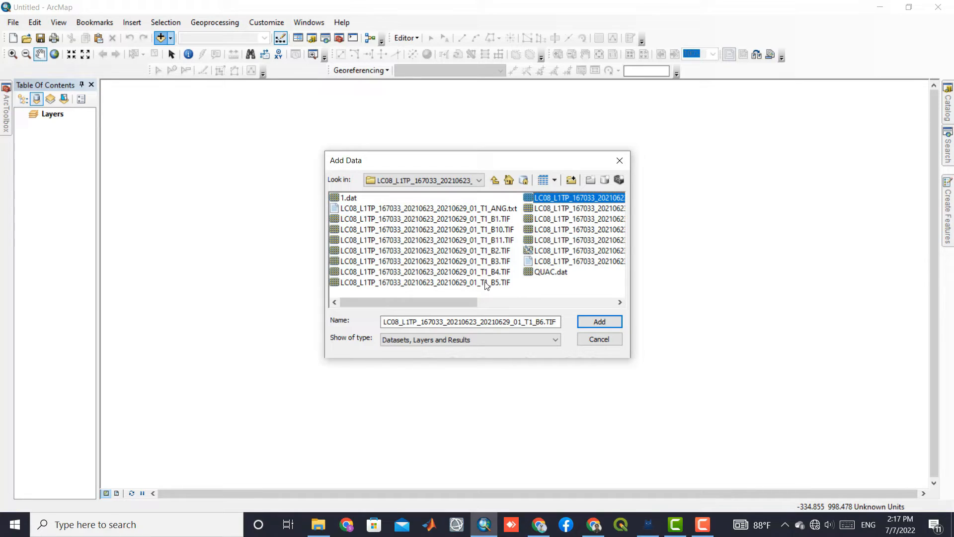
click(599, 321)
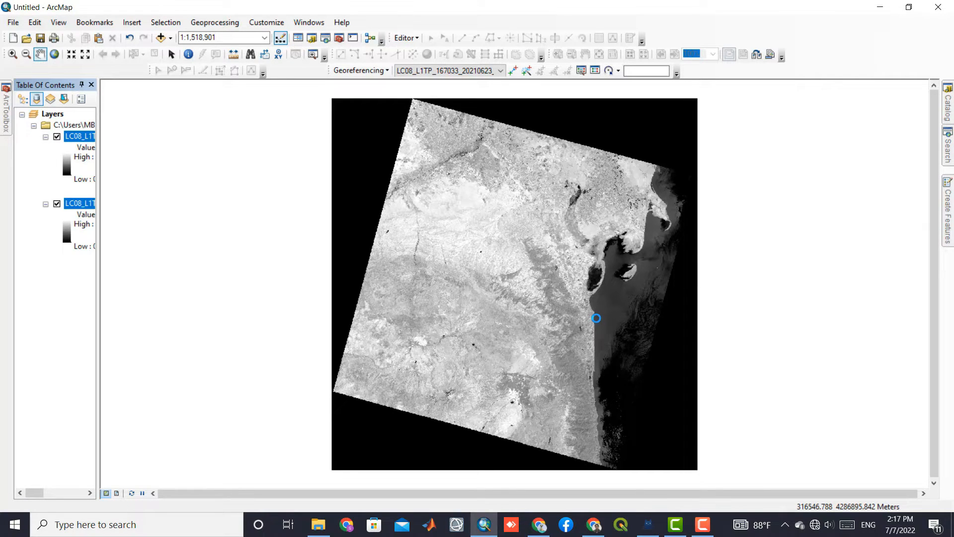
Toggle the Band 6 layer, then set its Symbology to display background value 0 as transparent
click(81, 247)
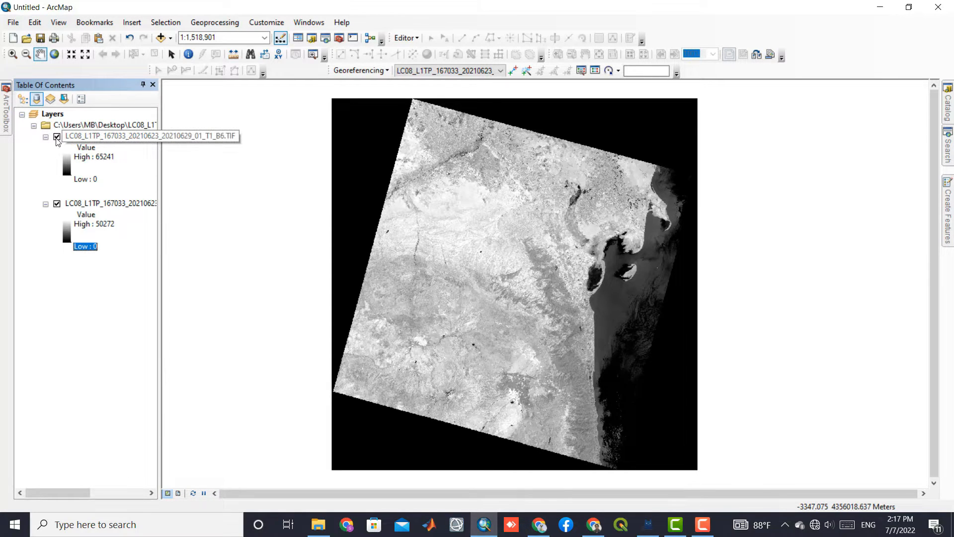
click(57, 137)
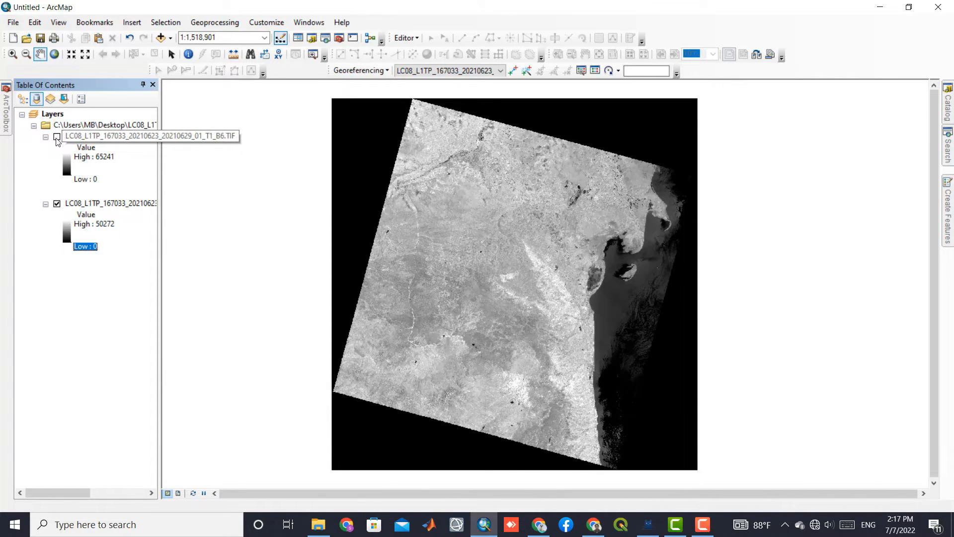
click(57, 136)
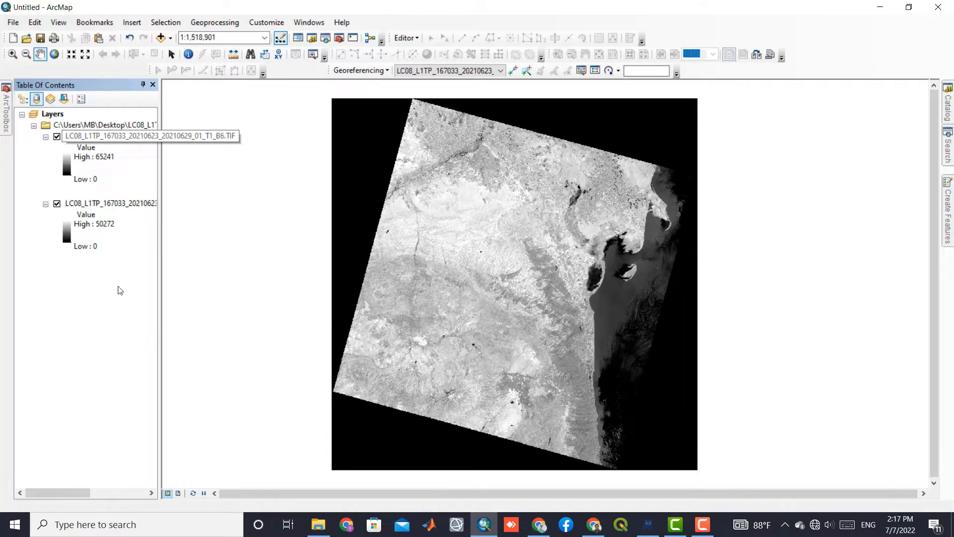
click(109, 136)
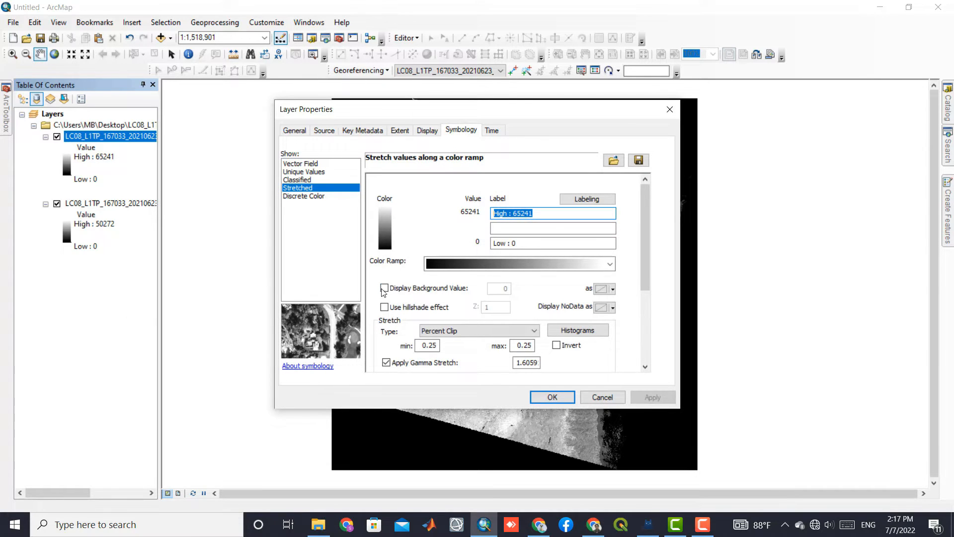
click(383, 288)
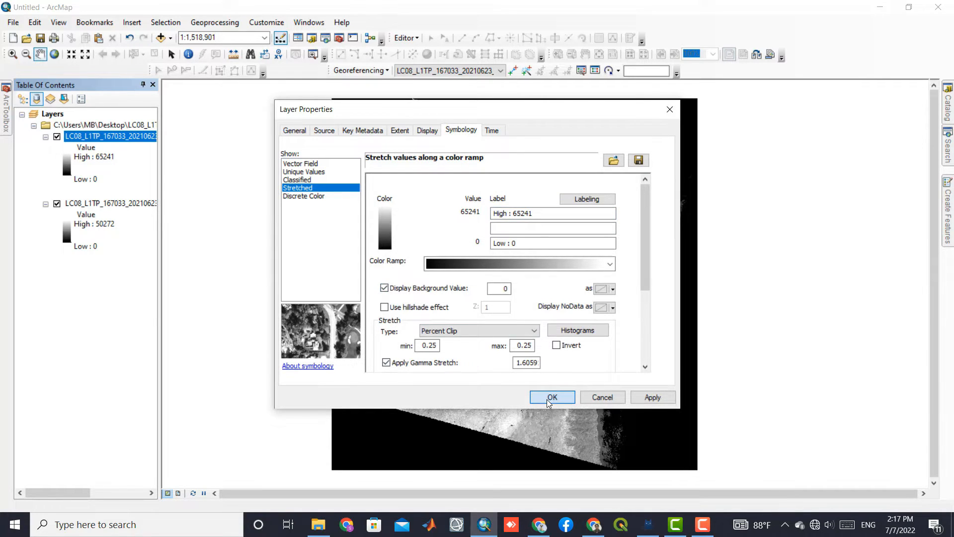
click(551, 397)
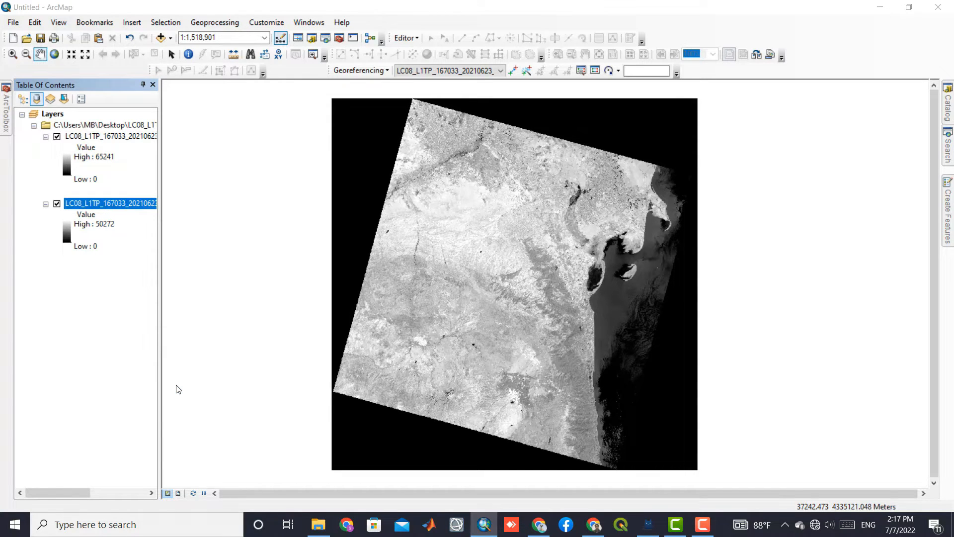
Apply the same transparent background value 0 to the Band 5 layer
double_click(111, 203)
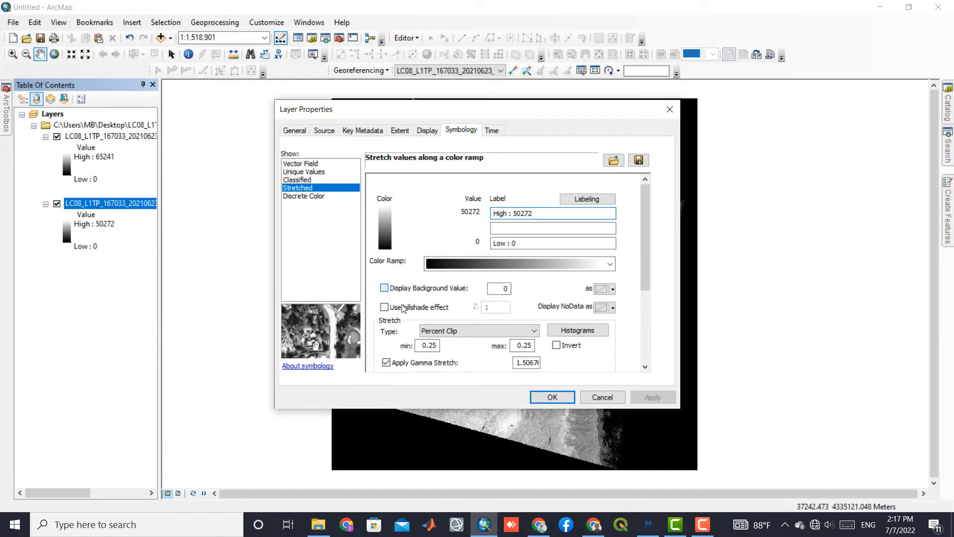
click(551, 396)
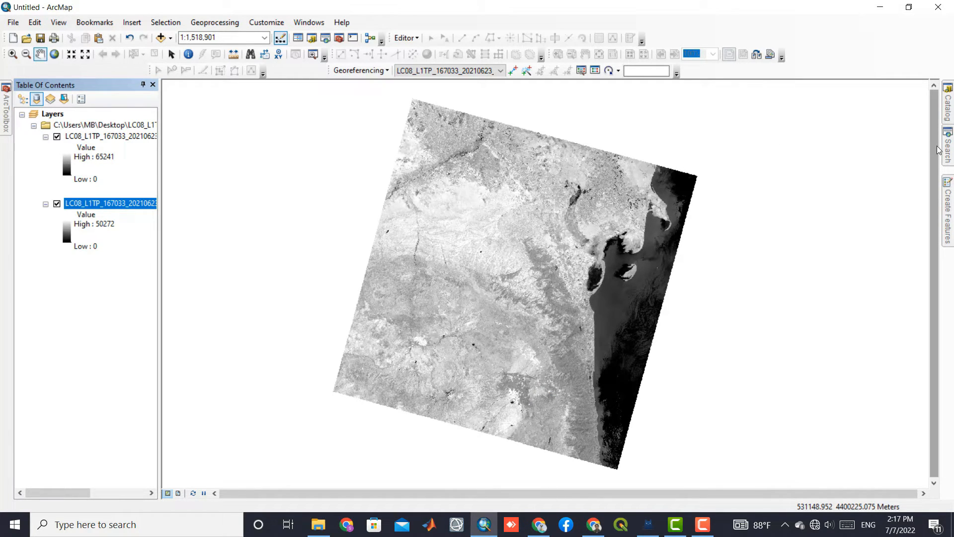
Search for 'raster calculator' and pick the Raster Calculator (Spatial Analyst) tool from the results
click(947, 149)
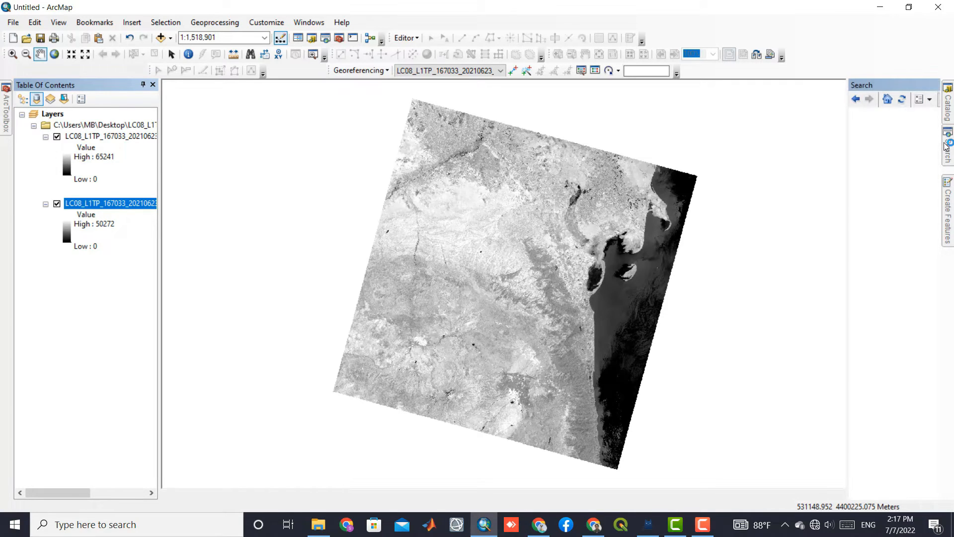
click(946, 146)
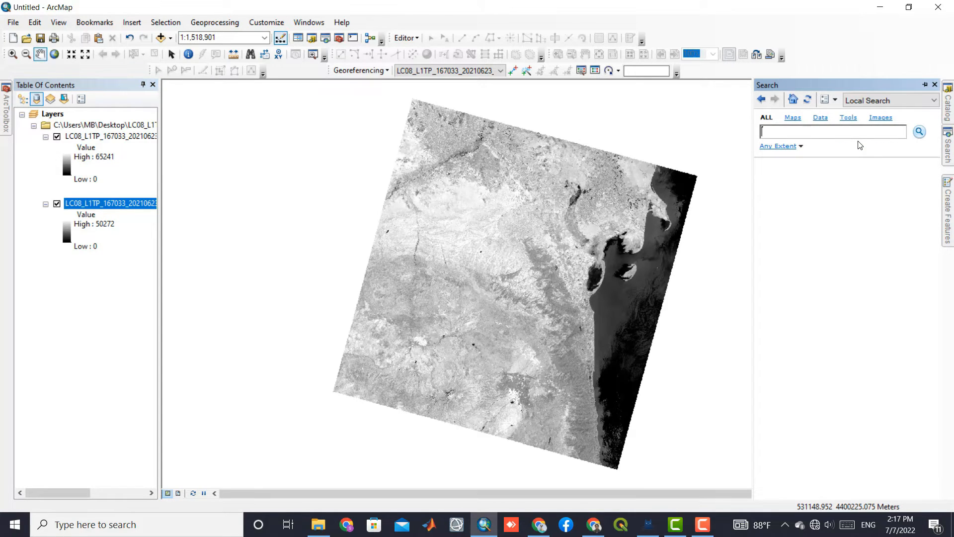
text(raster)
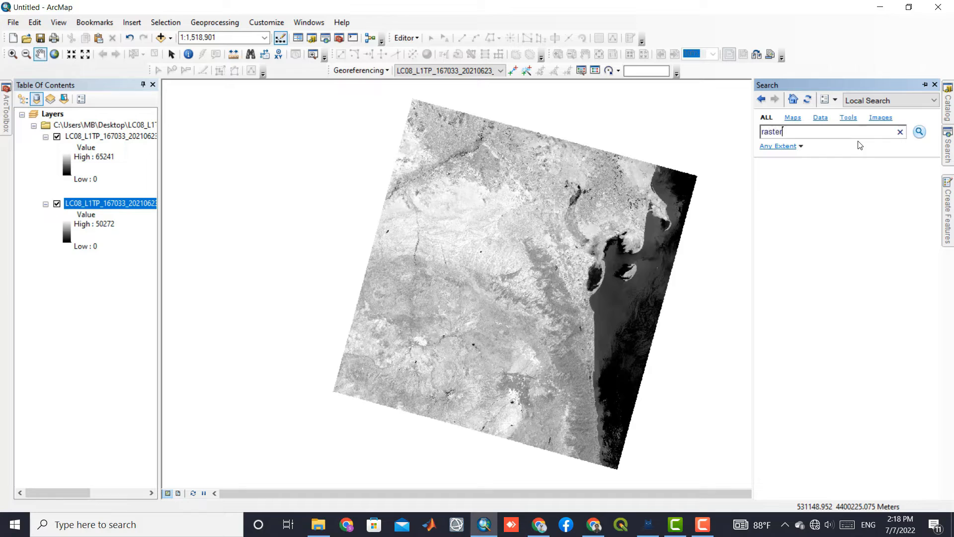
text(calc)
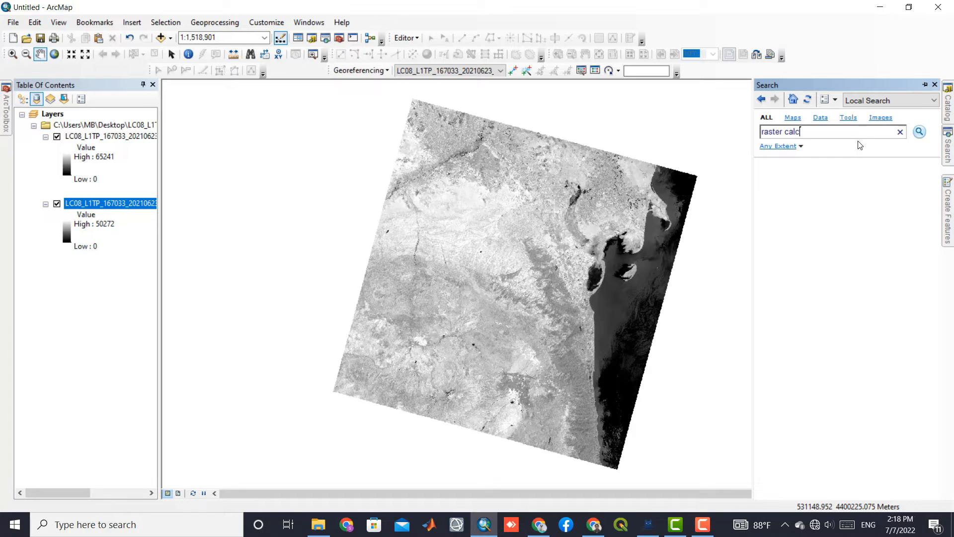
text(ulator)
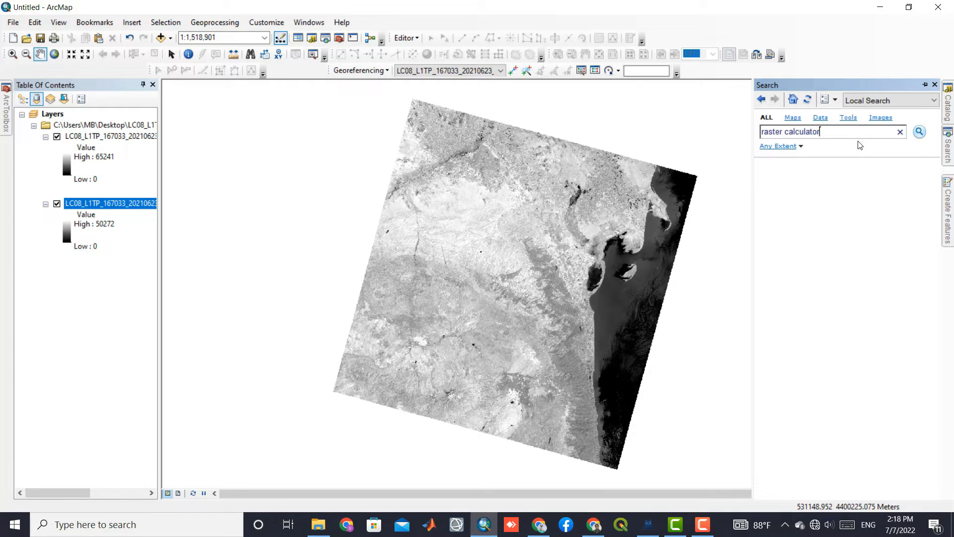
click(918, 131)
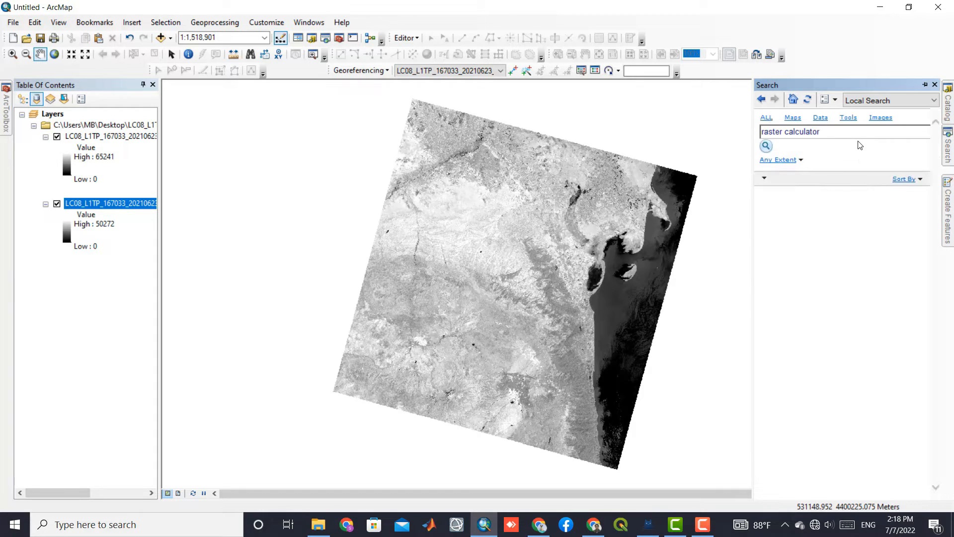
click(767, 146)
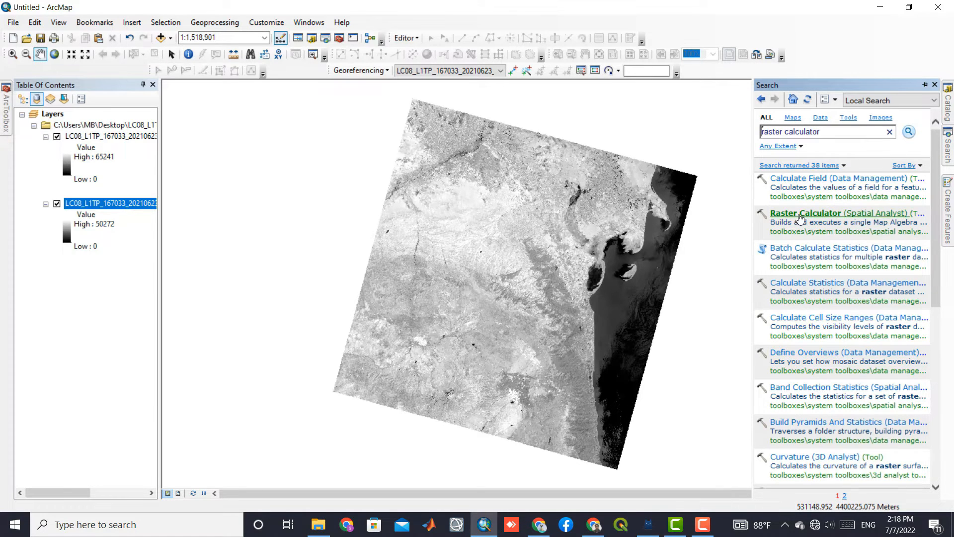
mouse_move(825, 218)
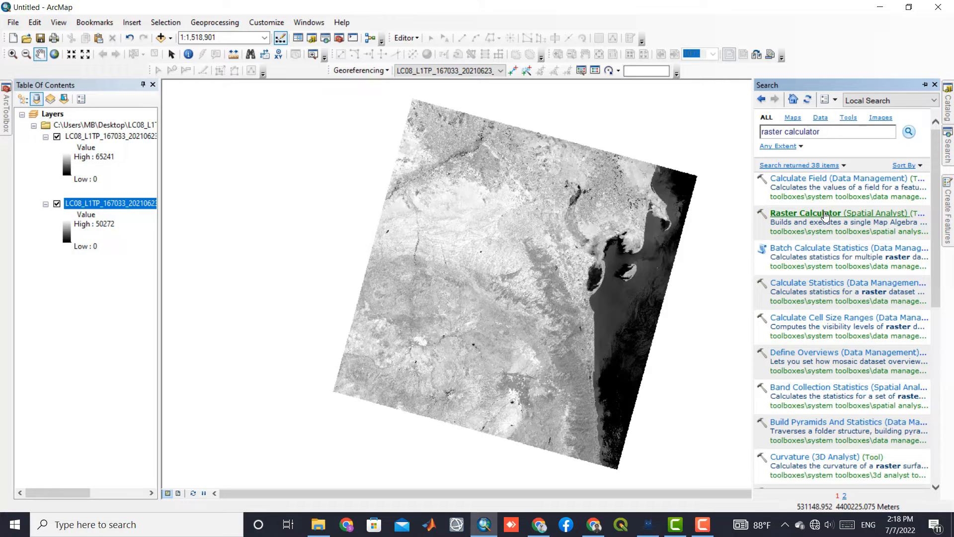
In Raster Calculator, build the numerator Float(Band 6 - Band 5) from the layer list and operators
double_click(842, 213)
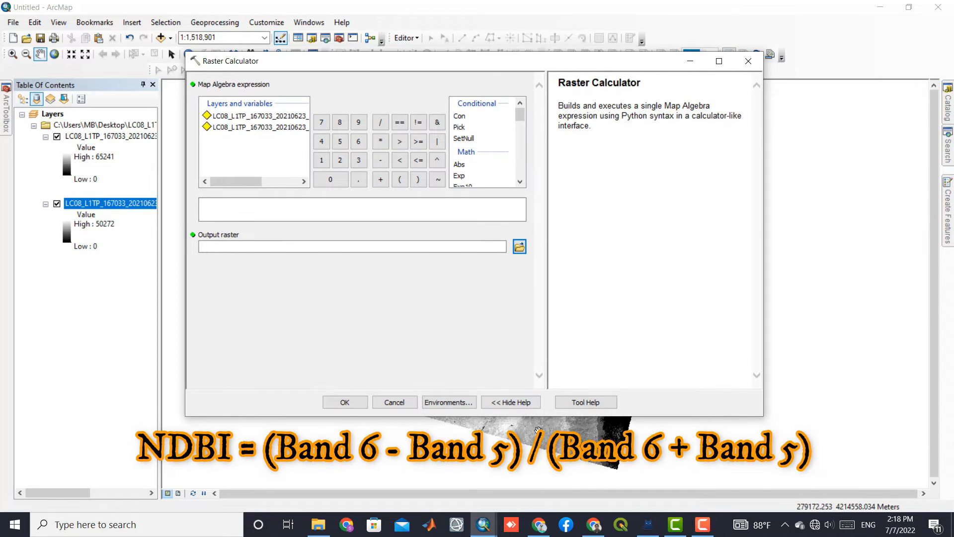
click(362, 210)
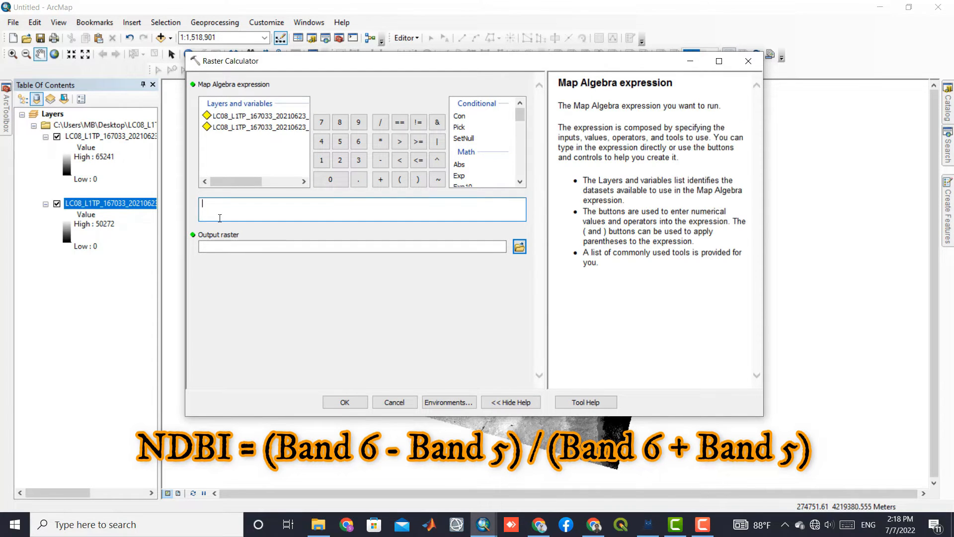
scroll(down, 3)
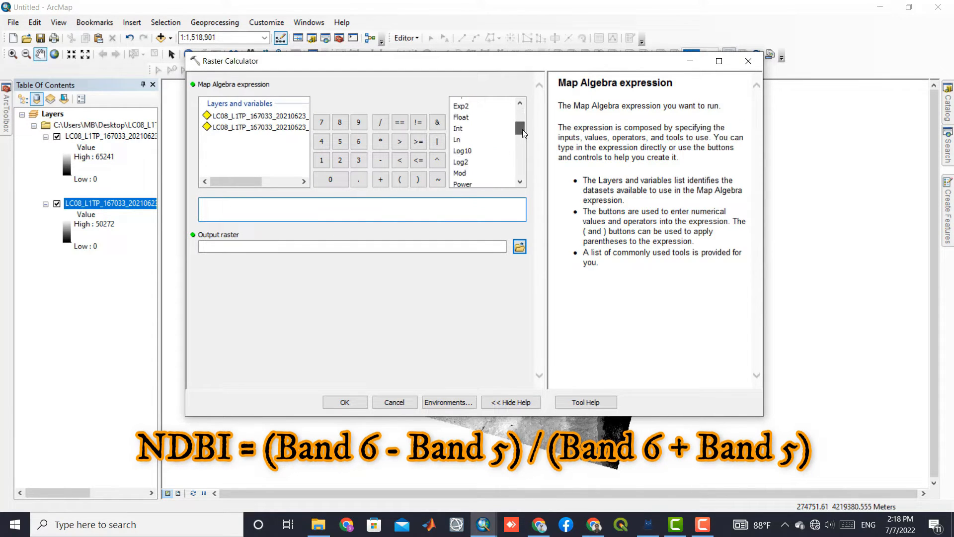
double_click(460, 117)
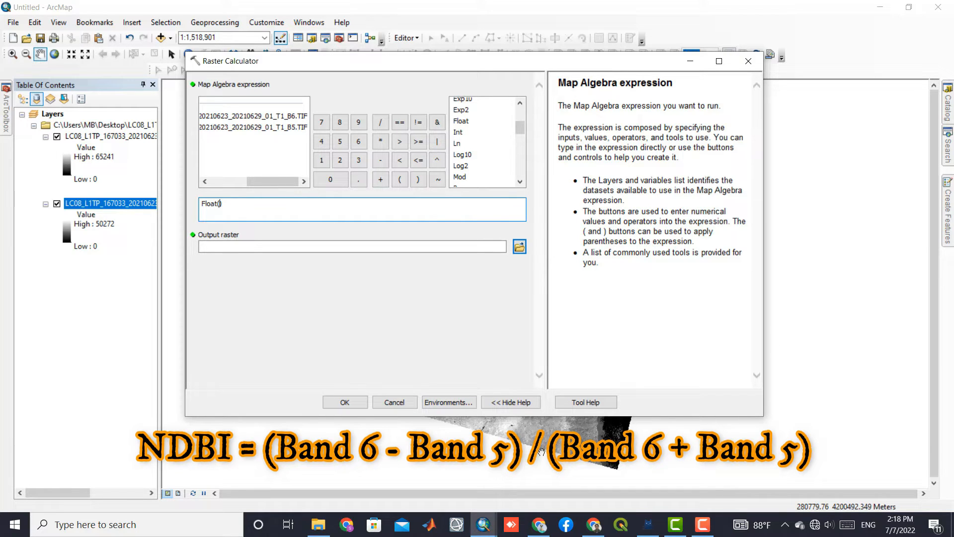
double_click(253, 116)
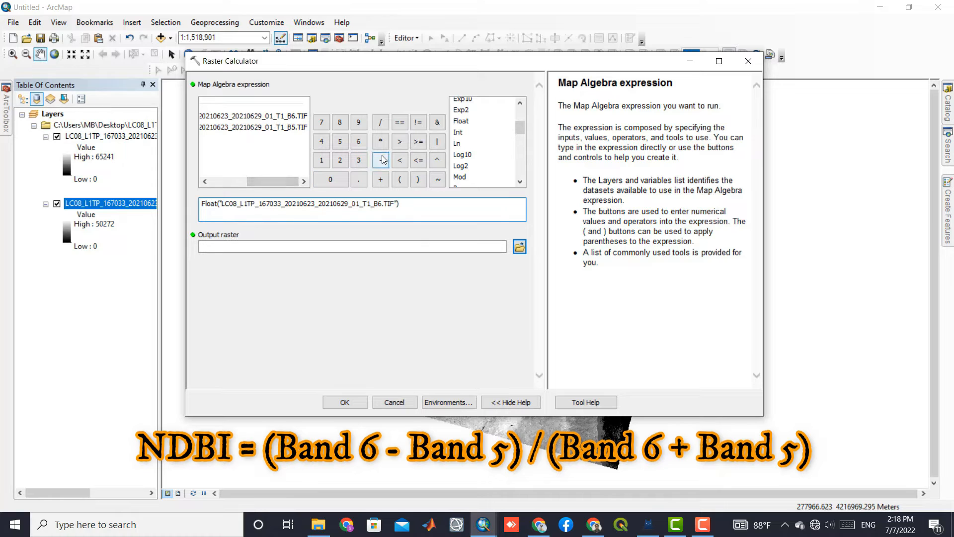
click(380, 160)
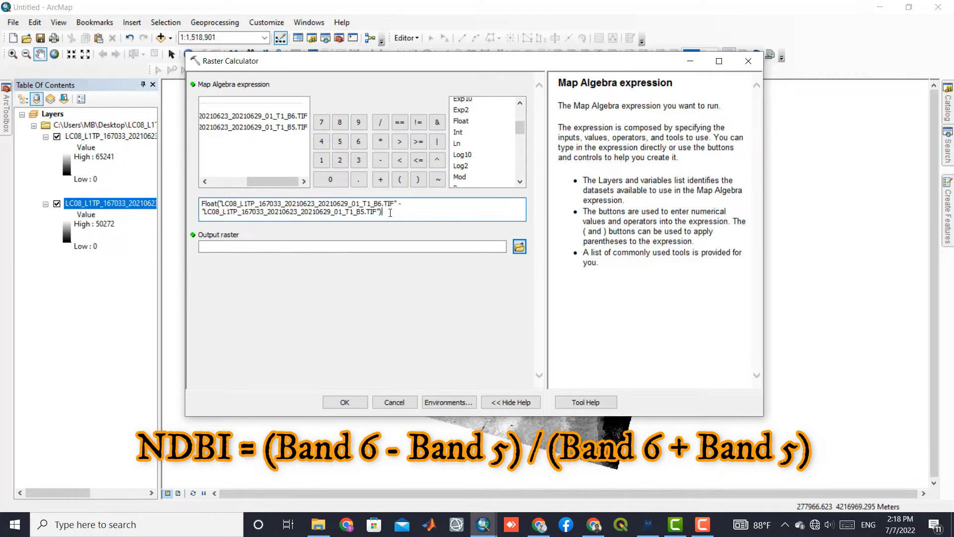
Divide by the denominator Float(Band 6 + Band 5) to complete the NDBI expression
click(380, 121)
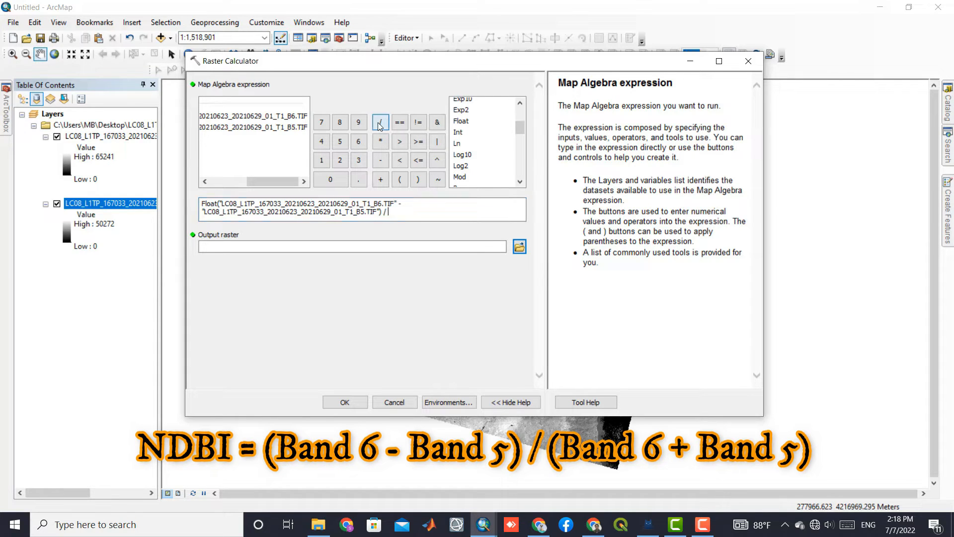
click(380, 122)
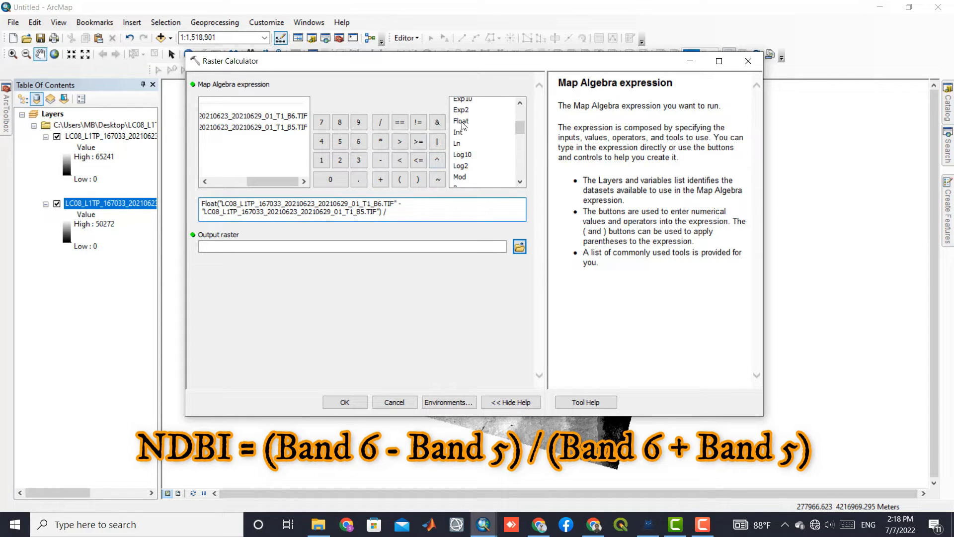
click(460, 121)
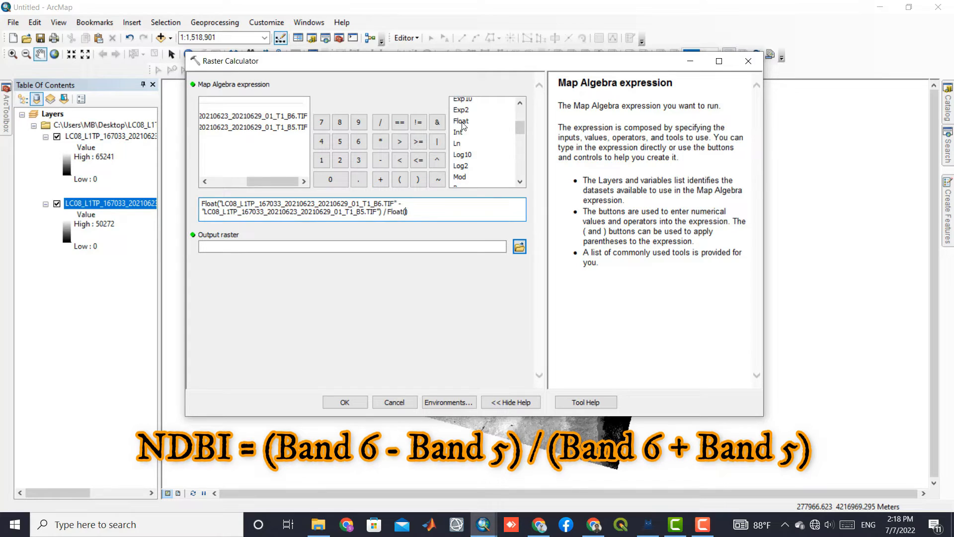
click(253, 116)
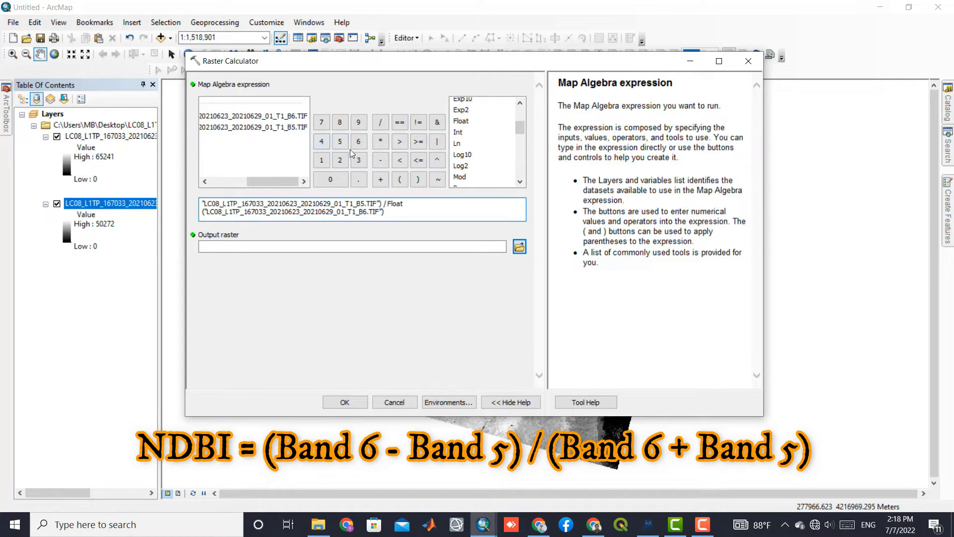
click(380, 179)
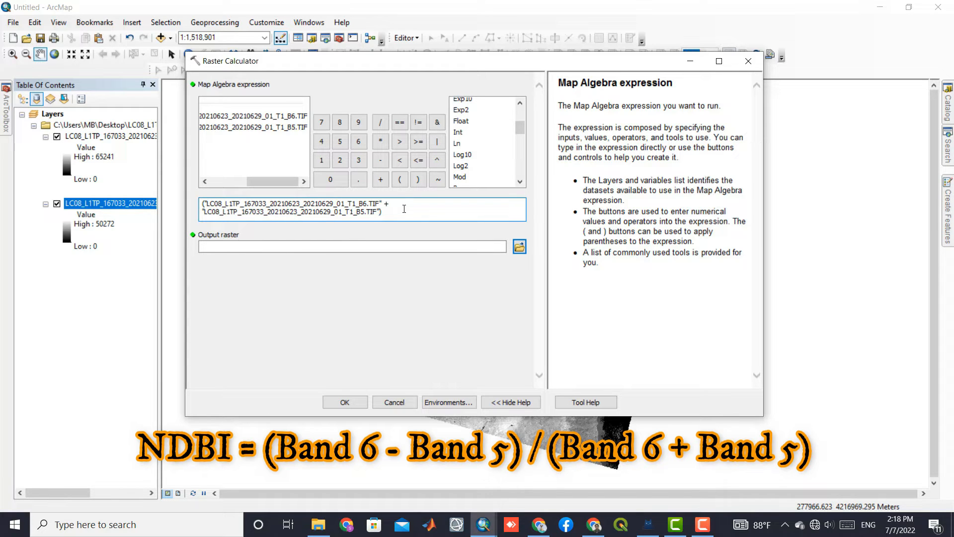
mouse_move(519, 247)
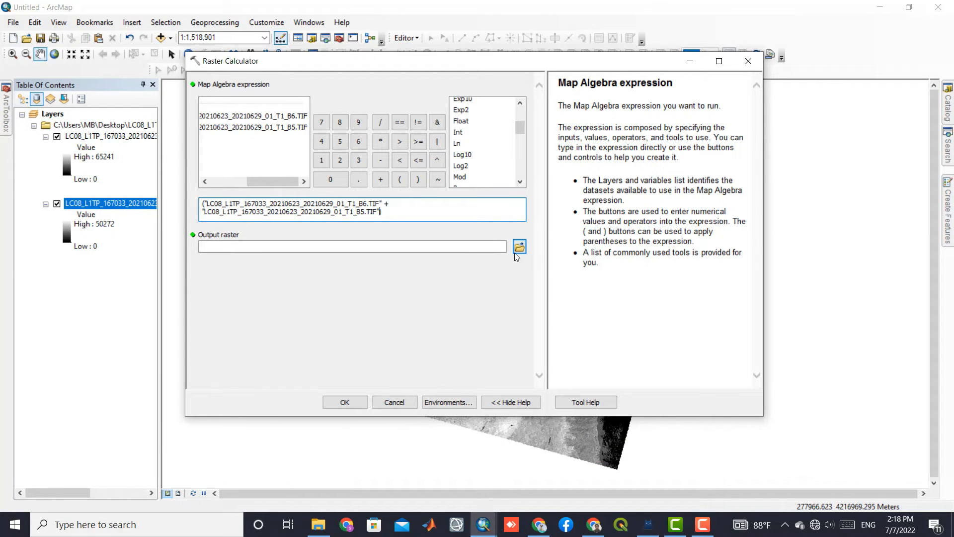
Save the output raster as NDBI in the DeepLearning folder and run the calculation
click(519, 247)
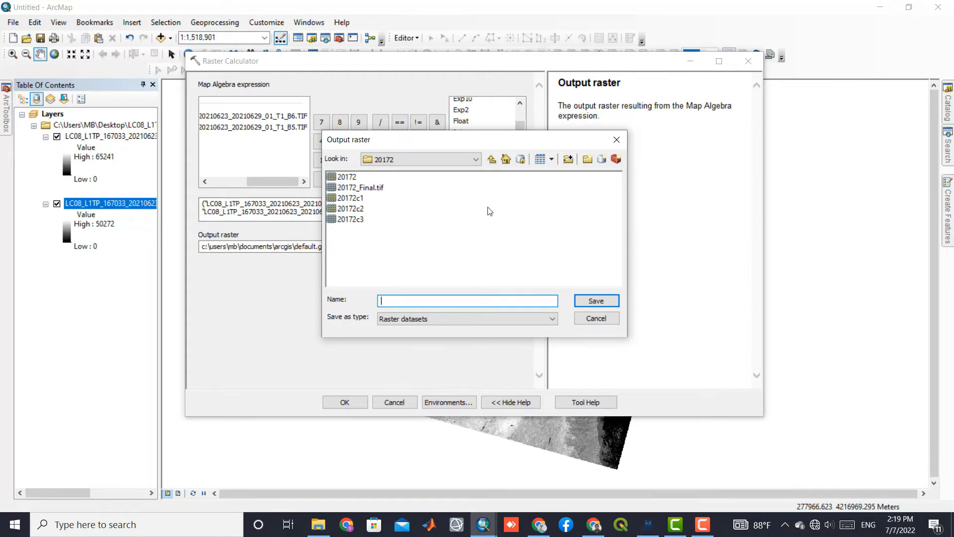
click(492, 159)
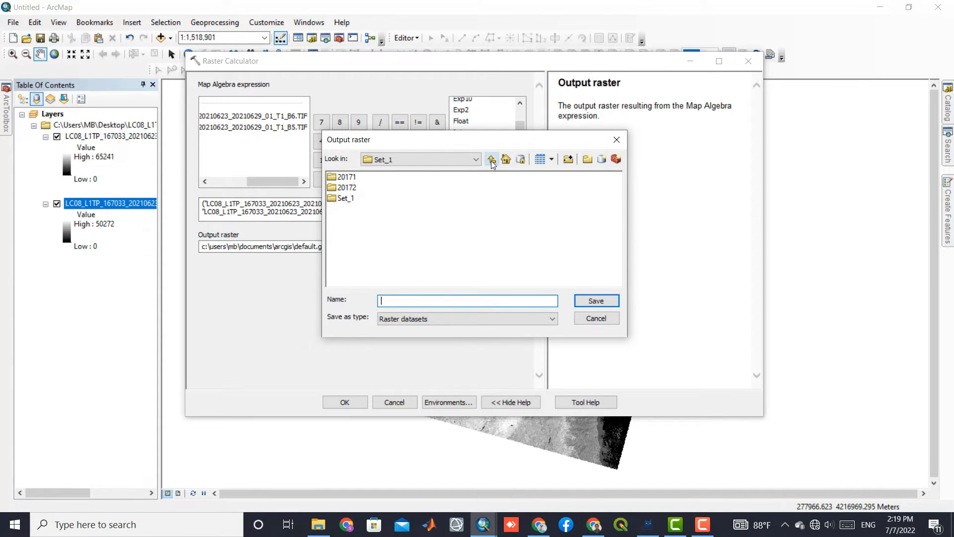
click(492, 159)
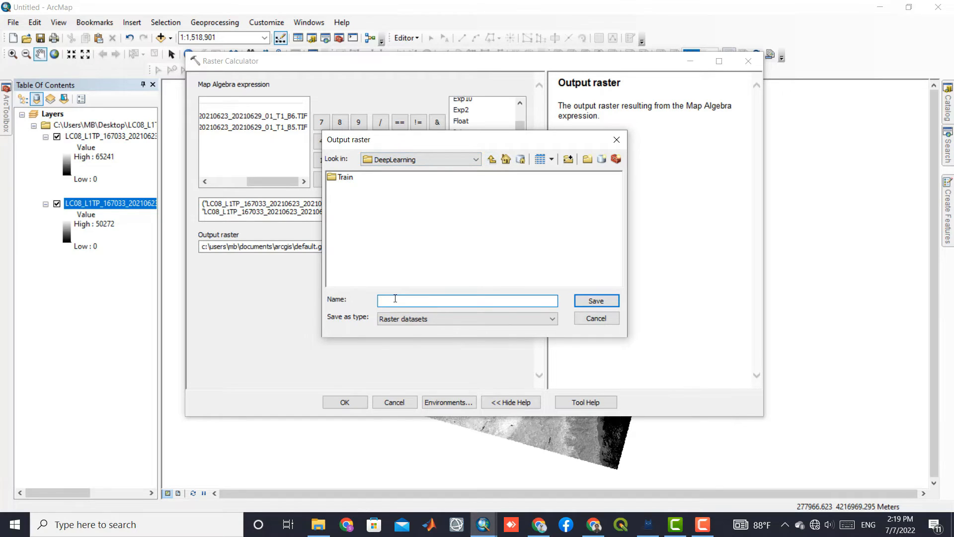
text(ND)
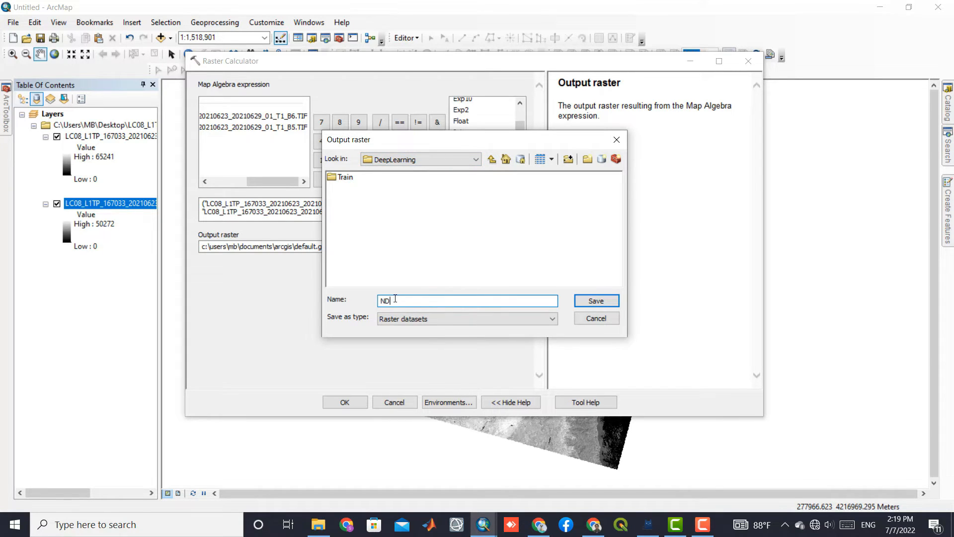
click(595, 301)
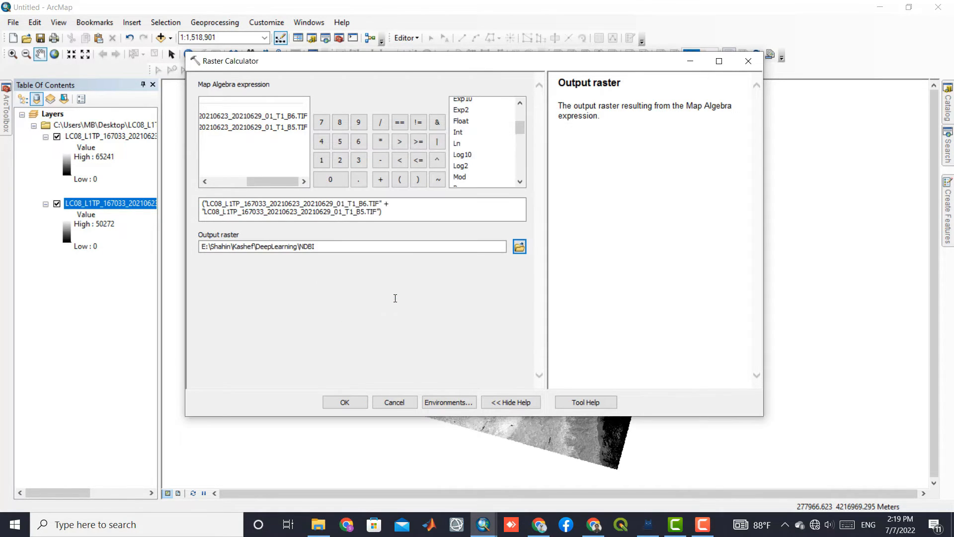
click(344, 402)
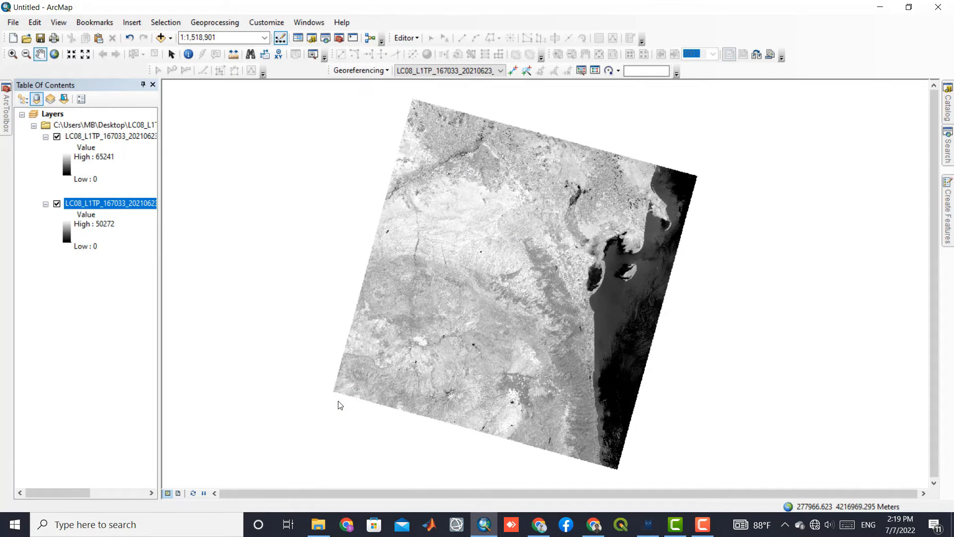
Let the Raster Calculator finish so the NDBI layer, ranging -1 to 1, is drawn on the map
click(337, 401)
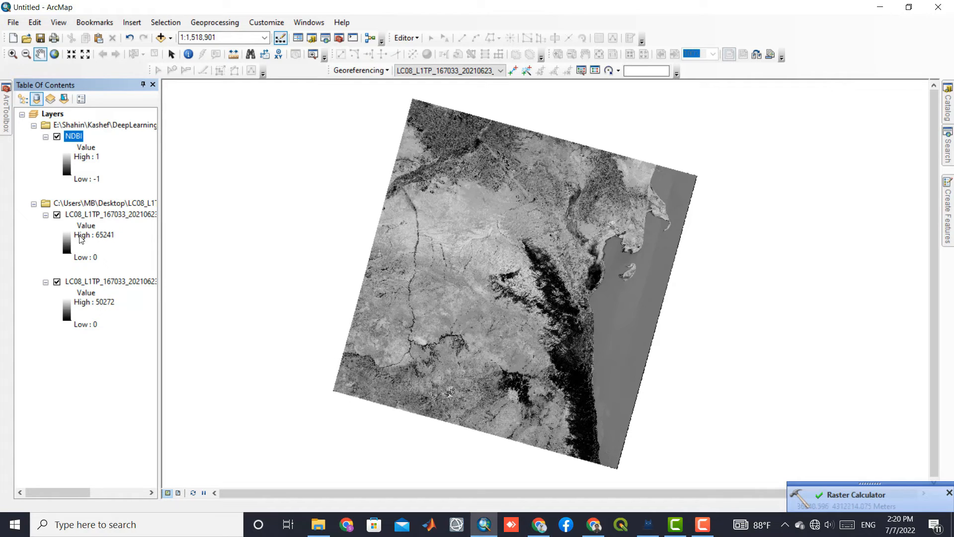
Switch the NDBI layer off and back on to compare the city against the band image beneath
click(57, 215)
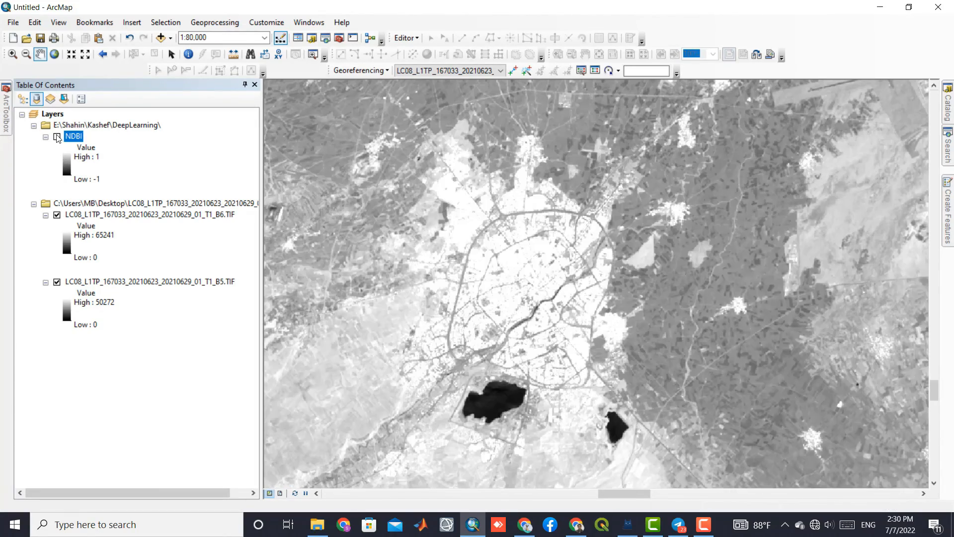
click(57, 136)
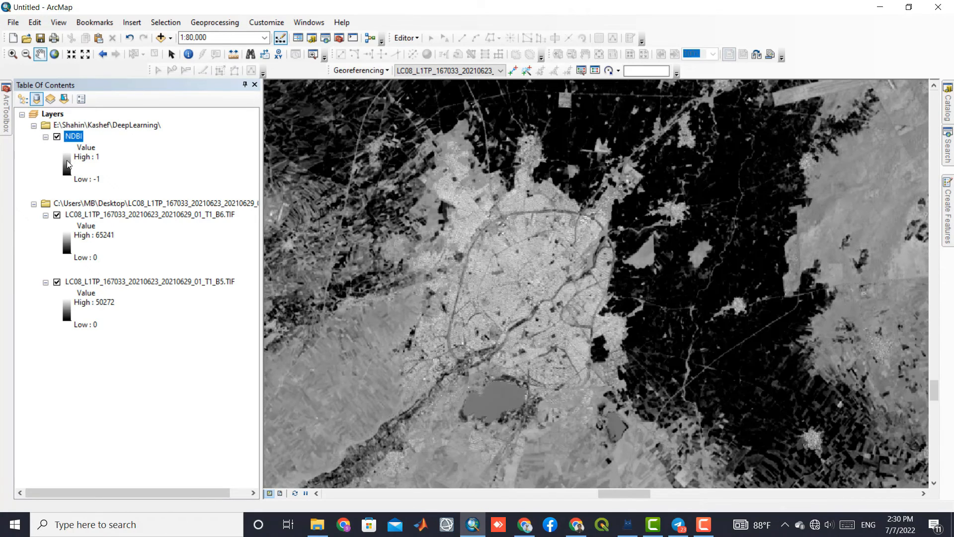